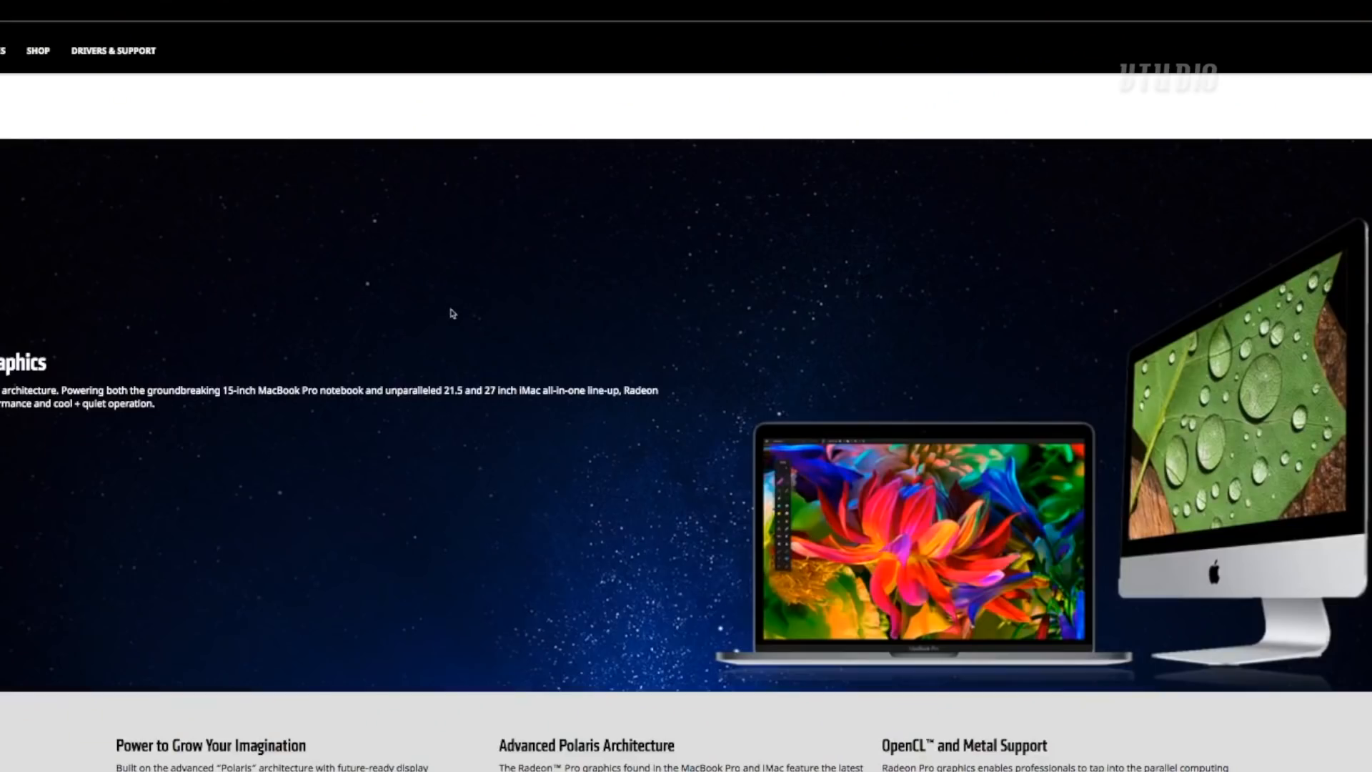
Reach the Radeon Pro comparison table showing Radeon Pro 560 at 1.9 TFLOPS and 81 GB/S.
scroll("down", 3)
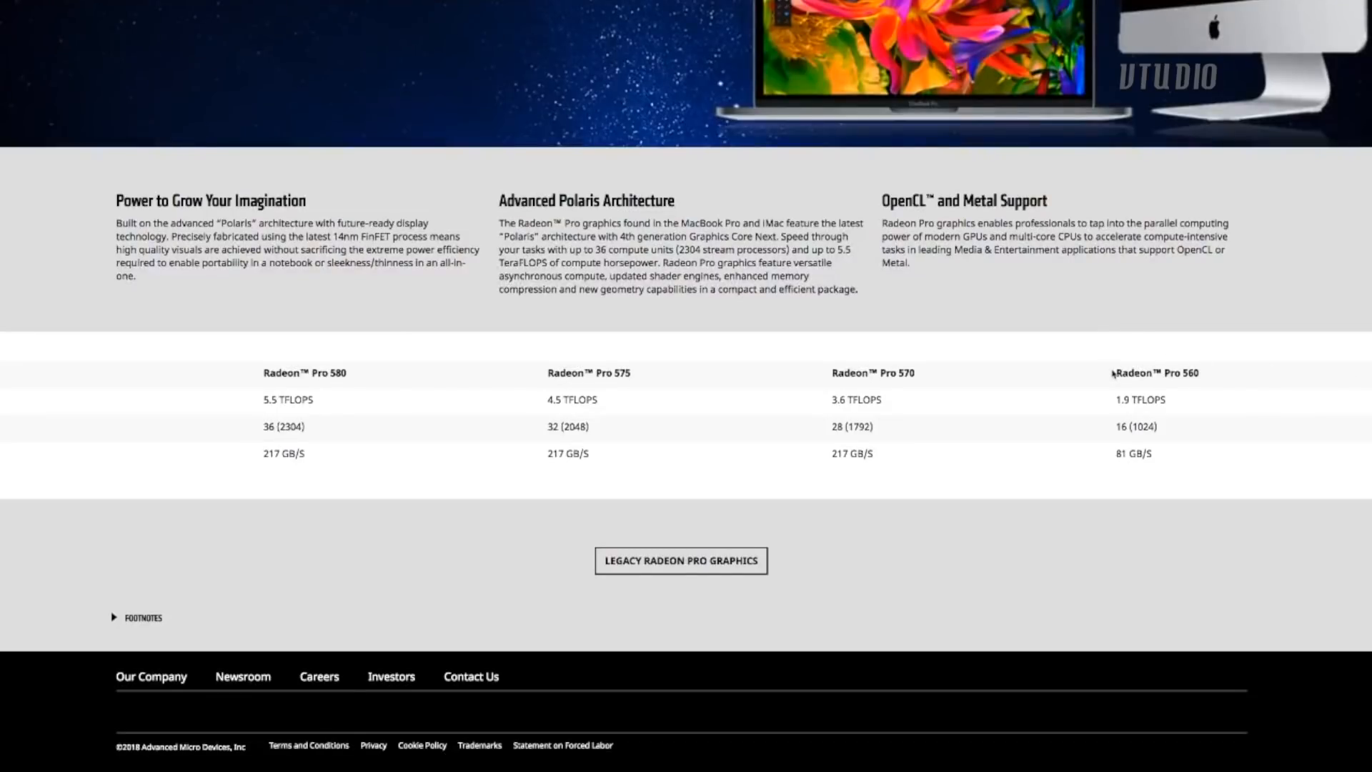
mouse_move(1138, 402)
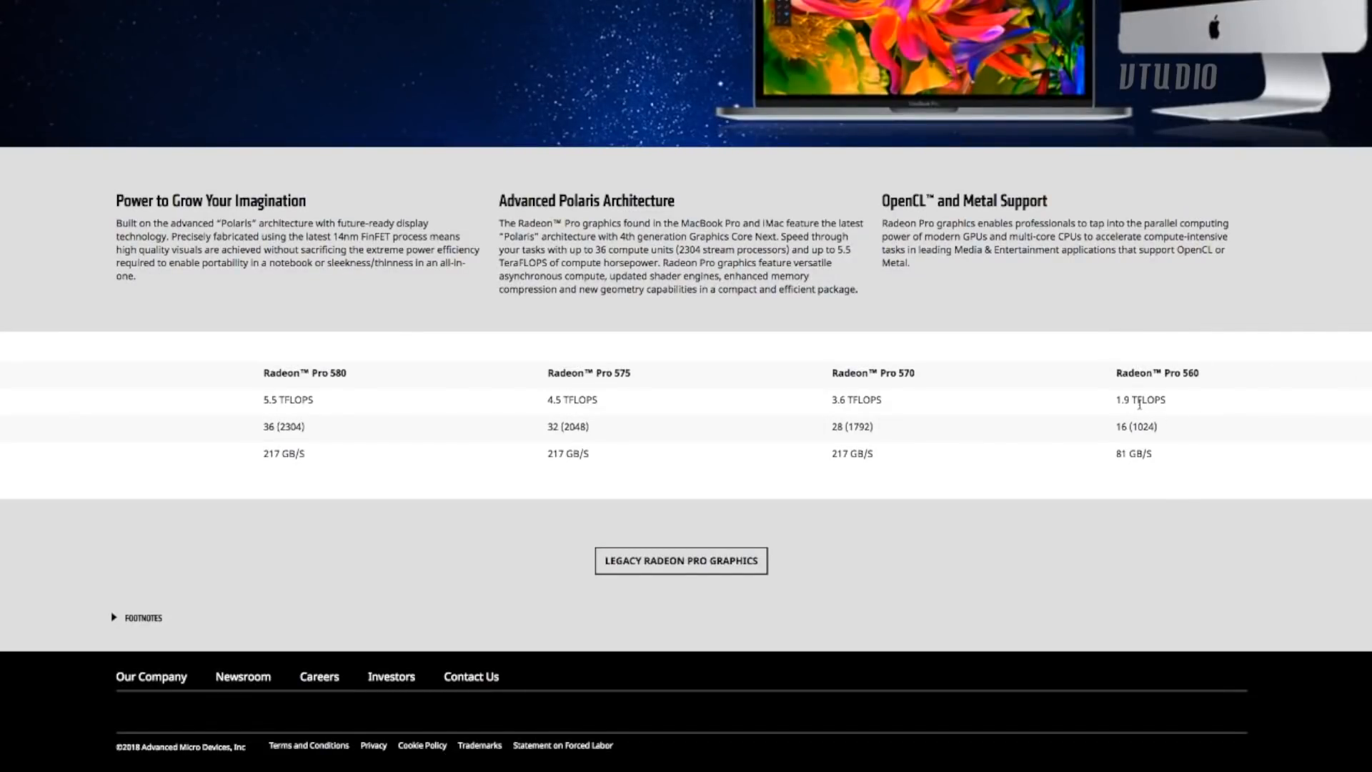
mouse_move(1141, 428)
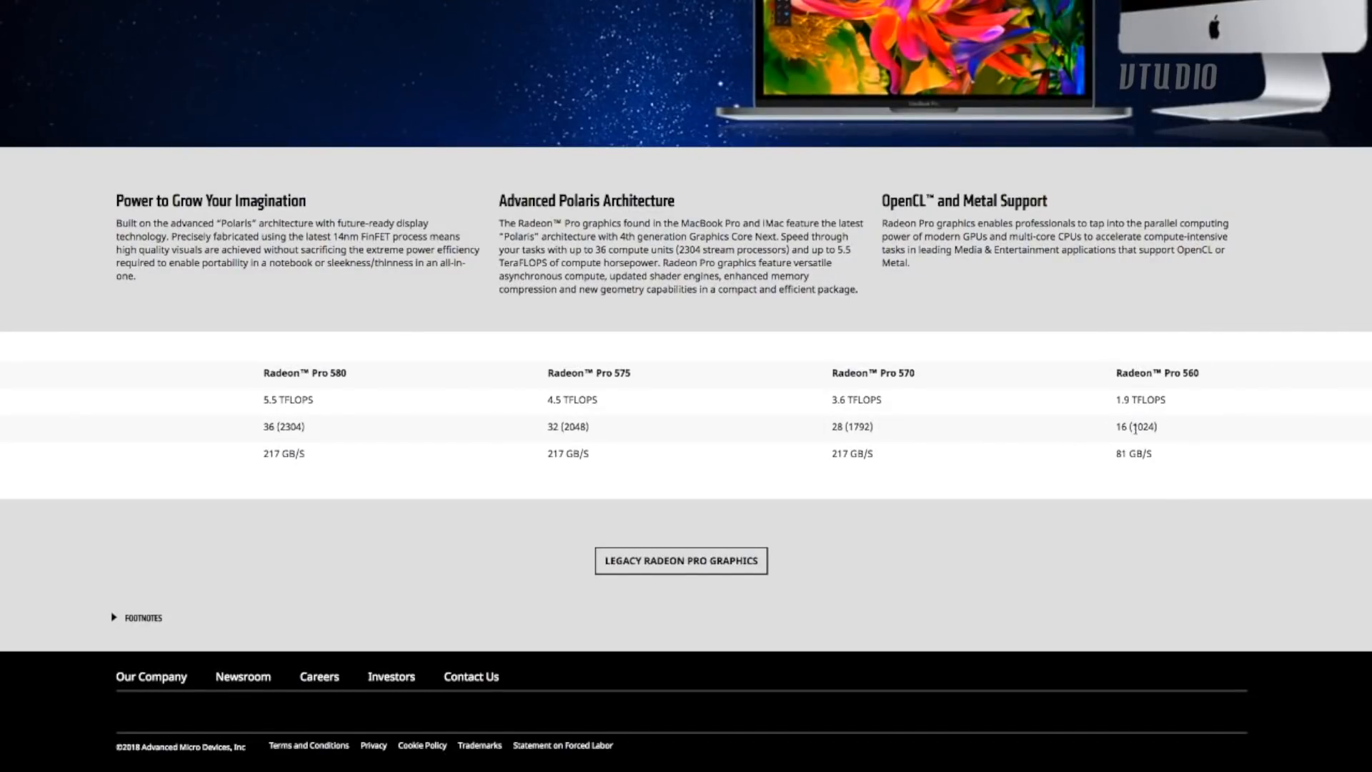
double_click(1123, 400)
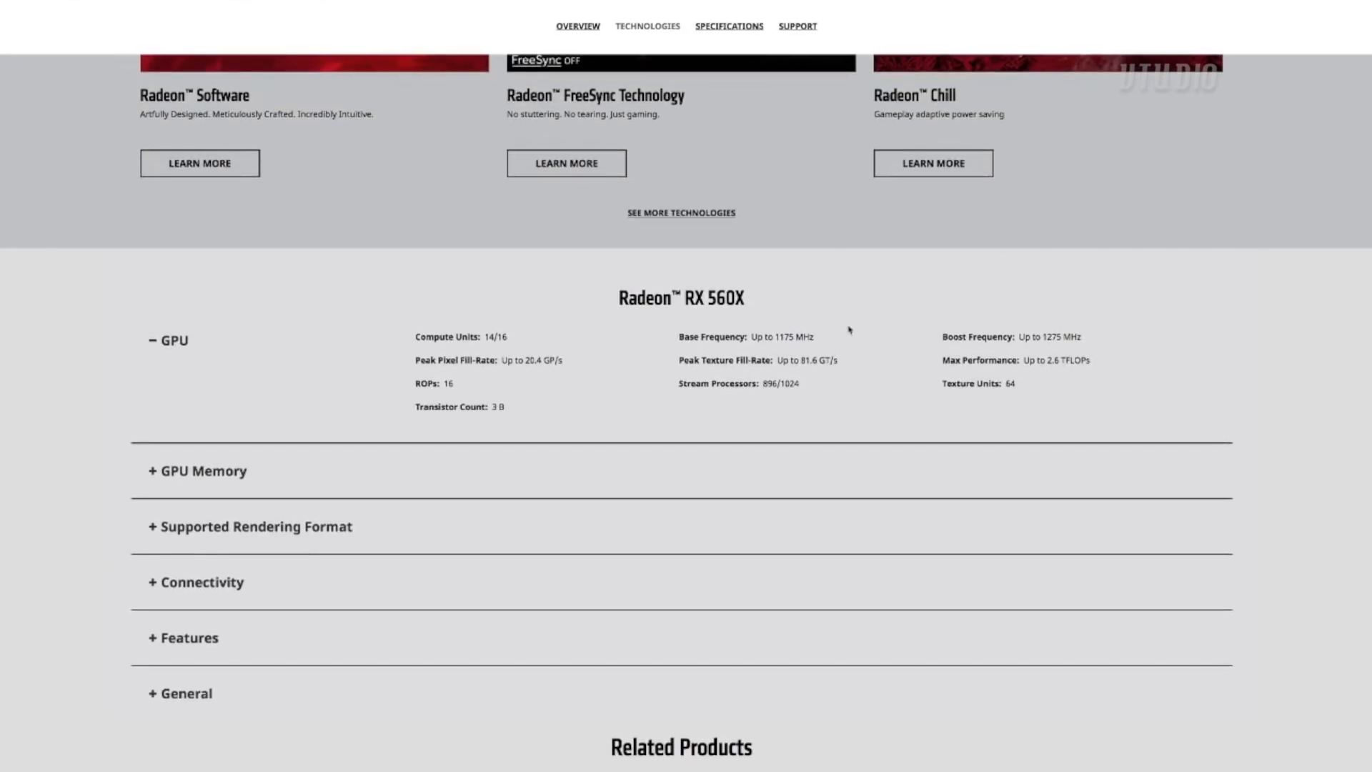
Highlight the RX 560X GPU figures: up to 2.6 TFLOPs and 1175–1275 MHz frequencies.
left_click_drag(414, 336, 1091, 360)
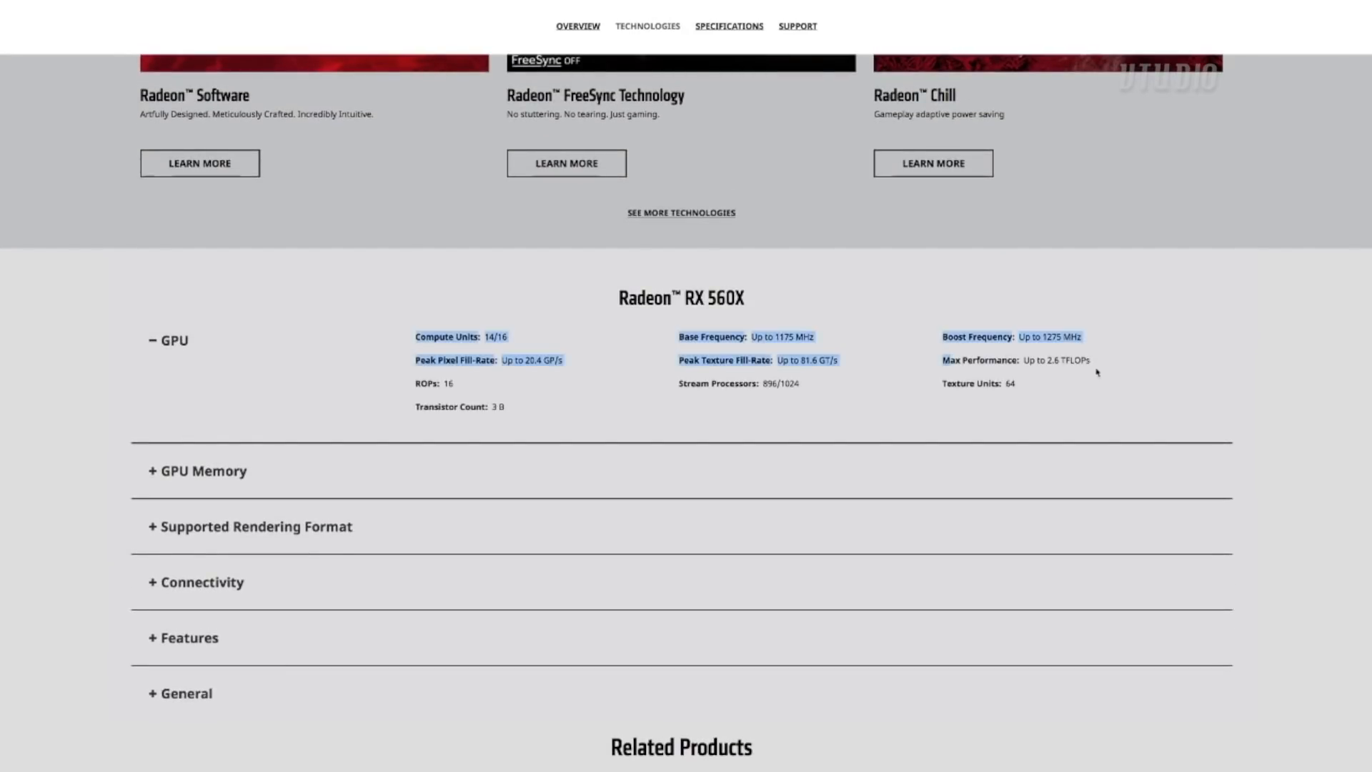